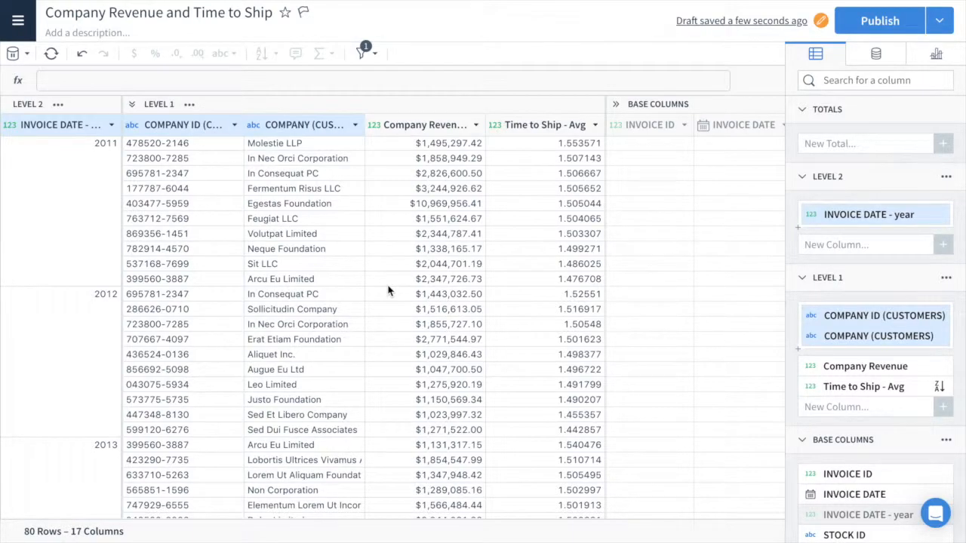
mouse_move(731, 50)
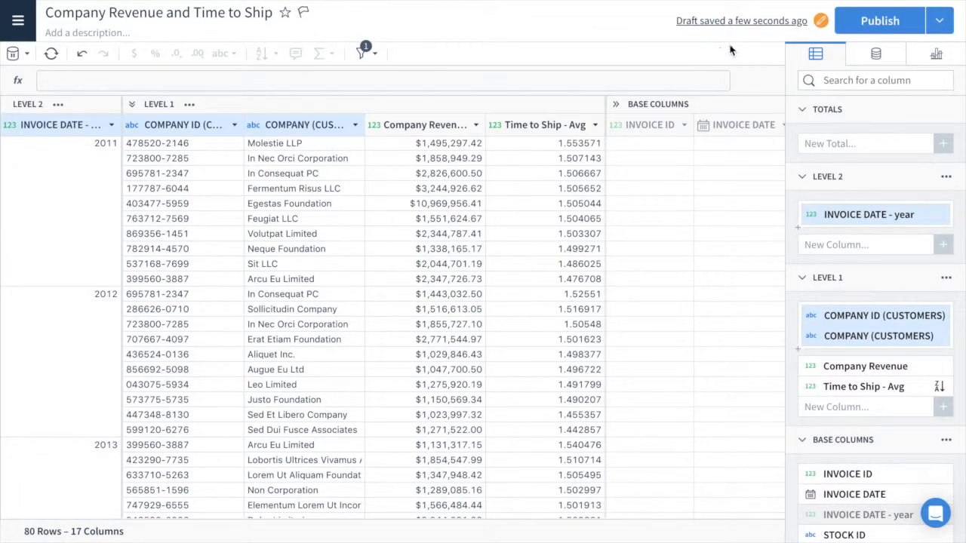
mouse_move(686, 40)
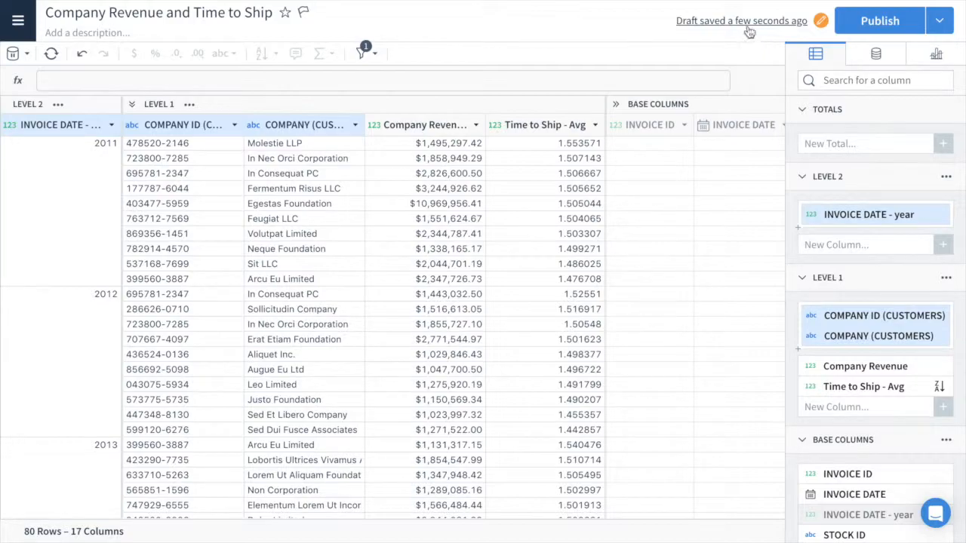
mouse_move(741, 20)
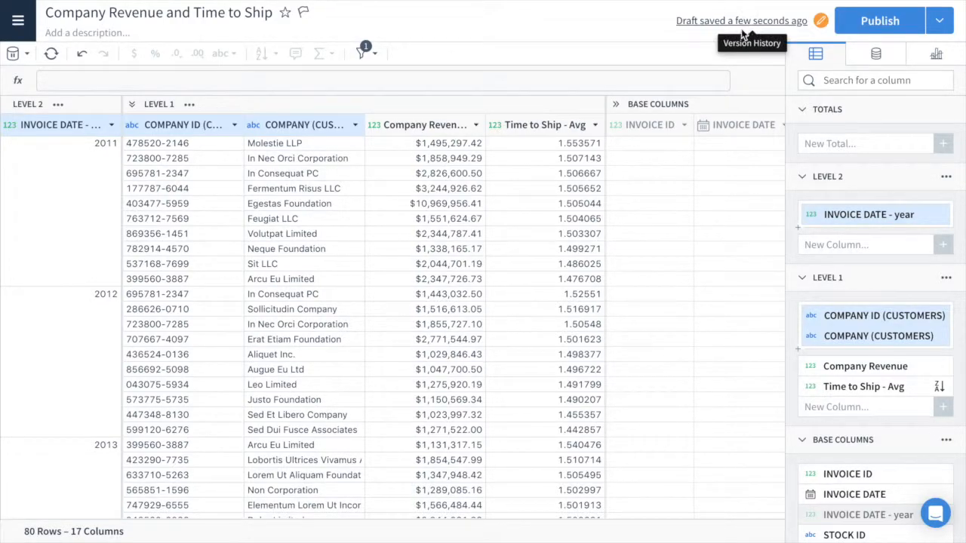
mouse_move(795, 35)
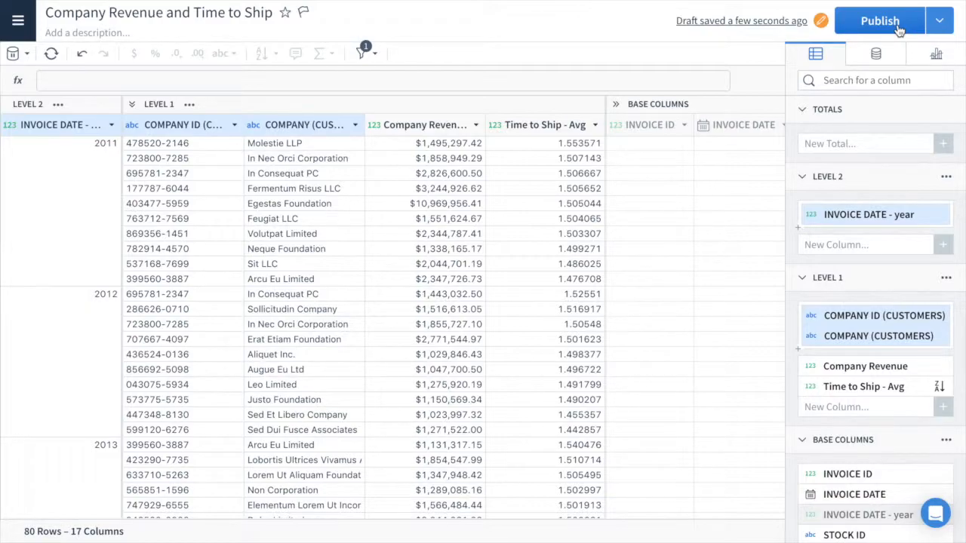
Publish the pending draft of the Company Revenue and Time to Ship worksheet from Version History
left_click(820, 20)
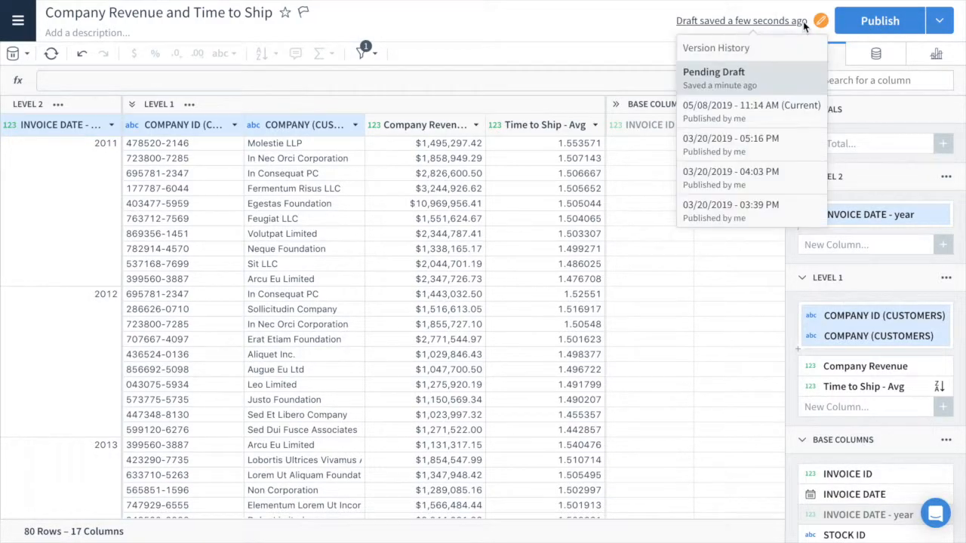
mouse_move(825, 164)
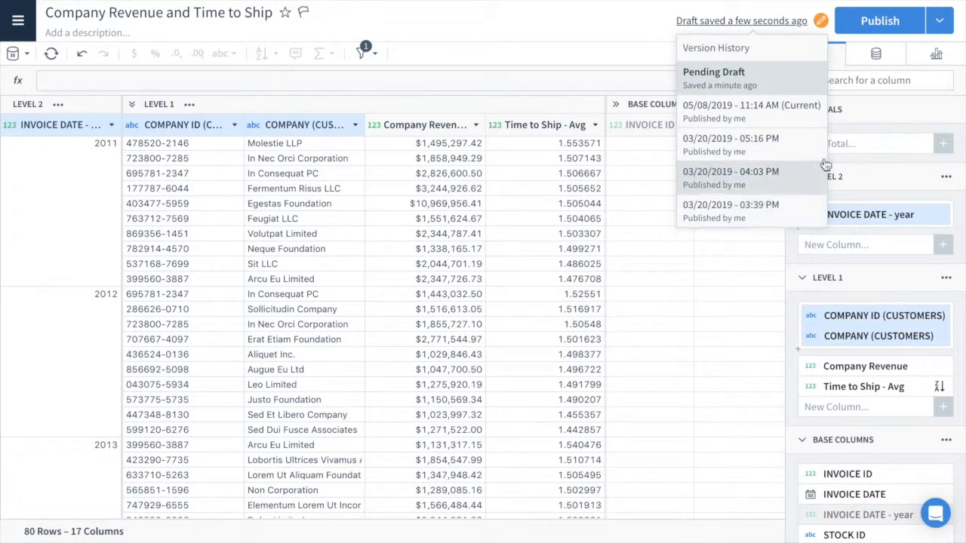
left_click(940, 20)
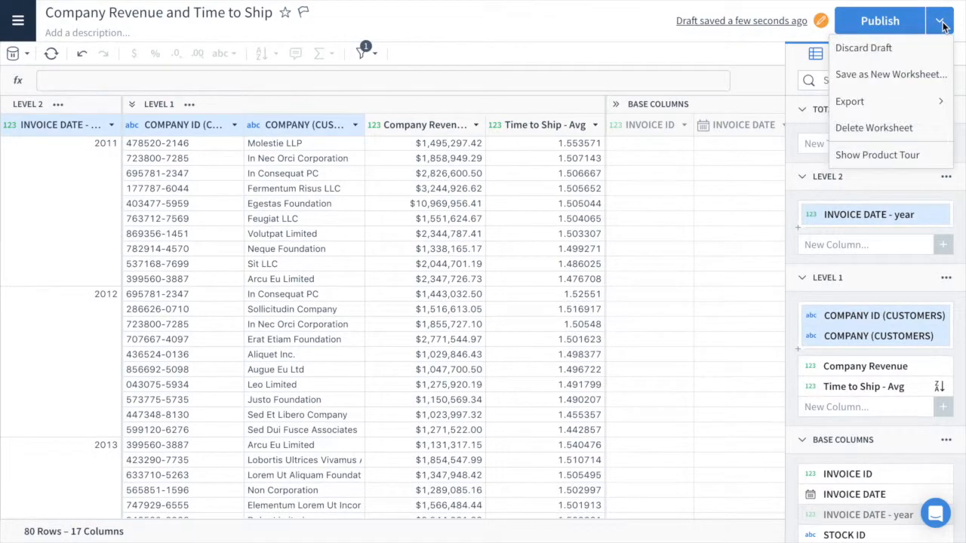
left_click(879, 20)
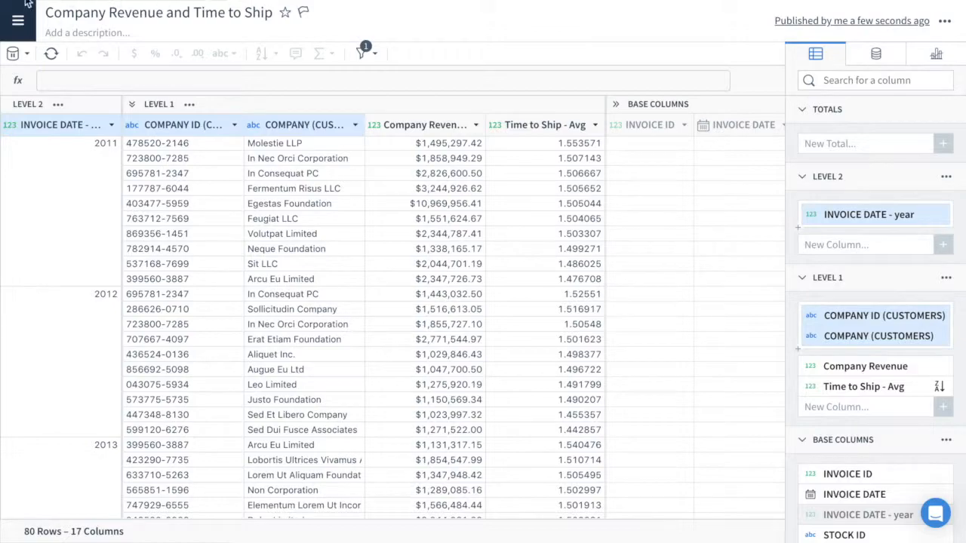
left_click(18, 21)
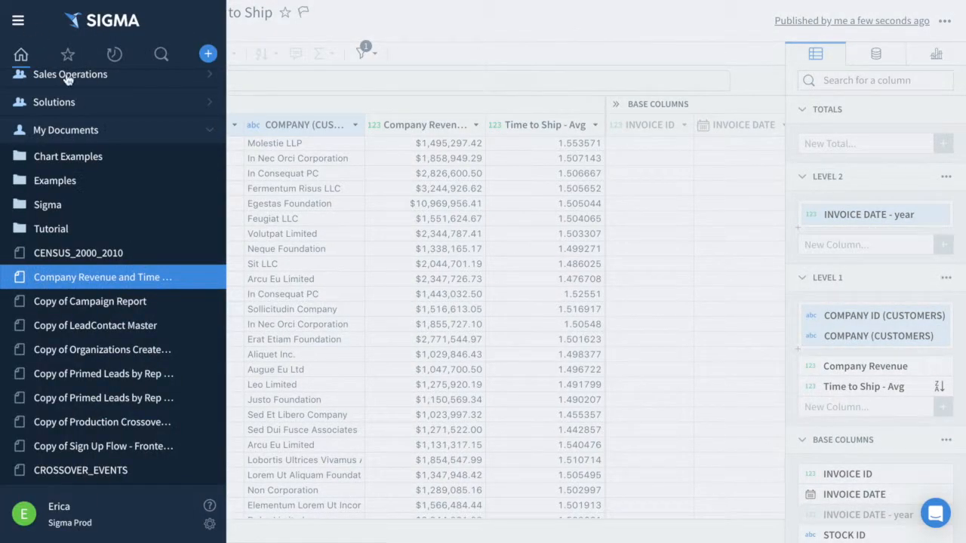
scroll("up", 3)
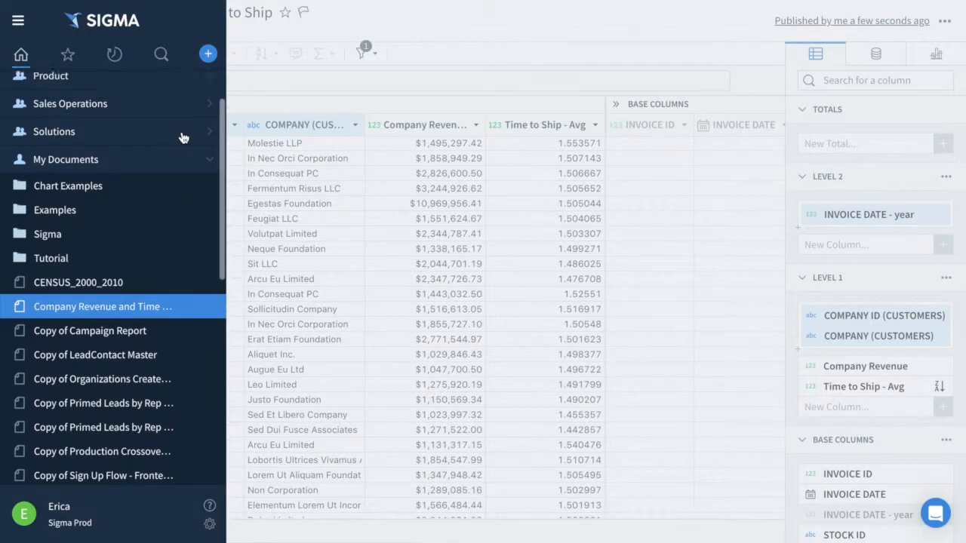
scroll("up", 3)
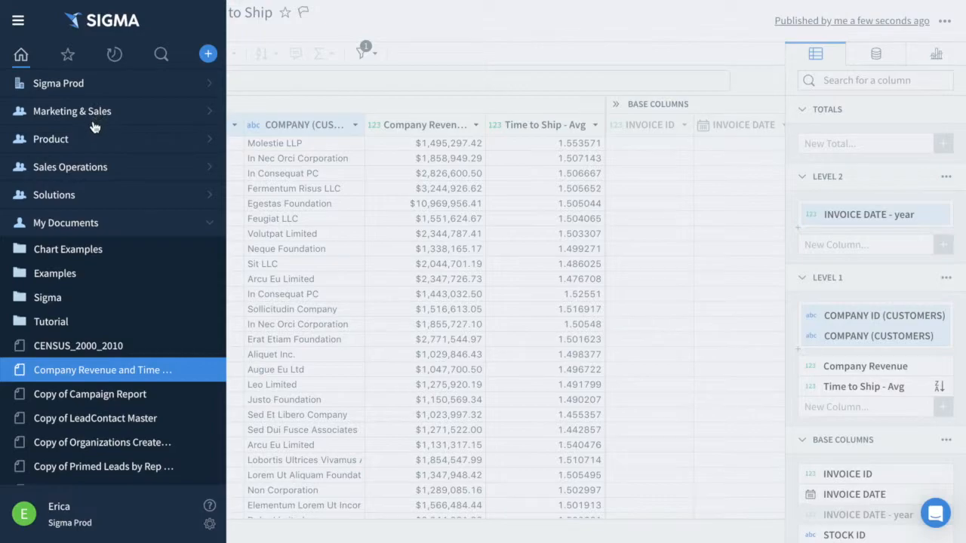
mouse_move(75, 200)
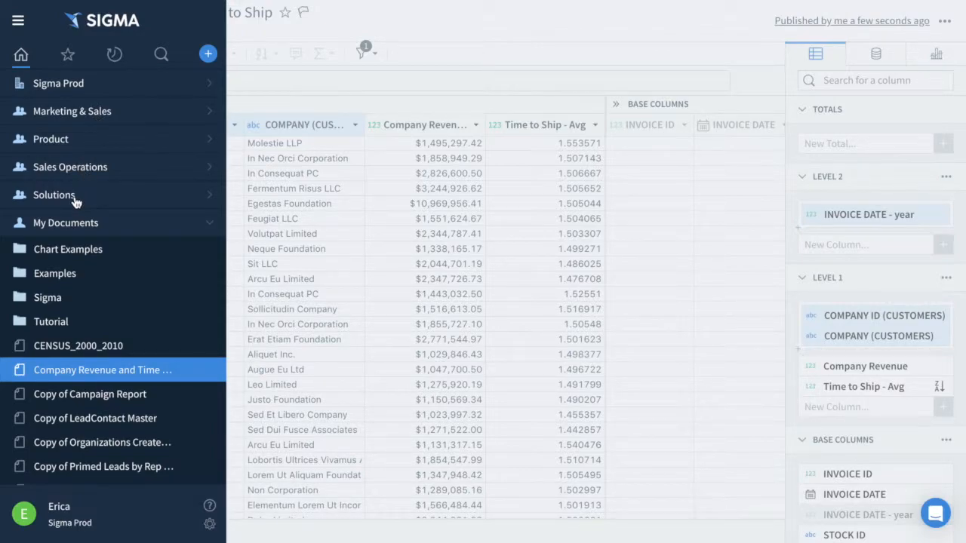
mouse_move(68, 249)
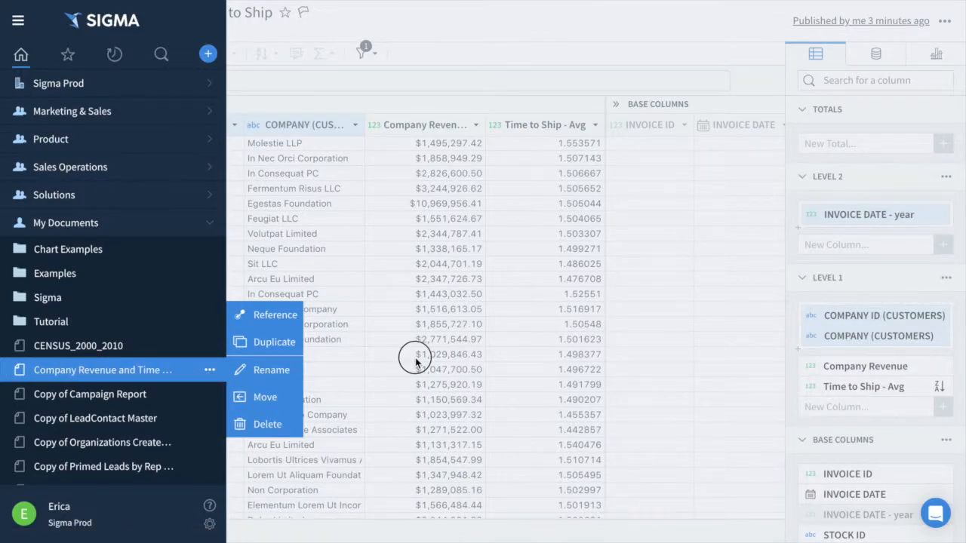
left_click(18, 21)
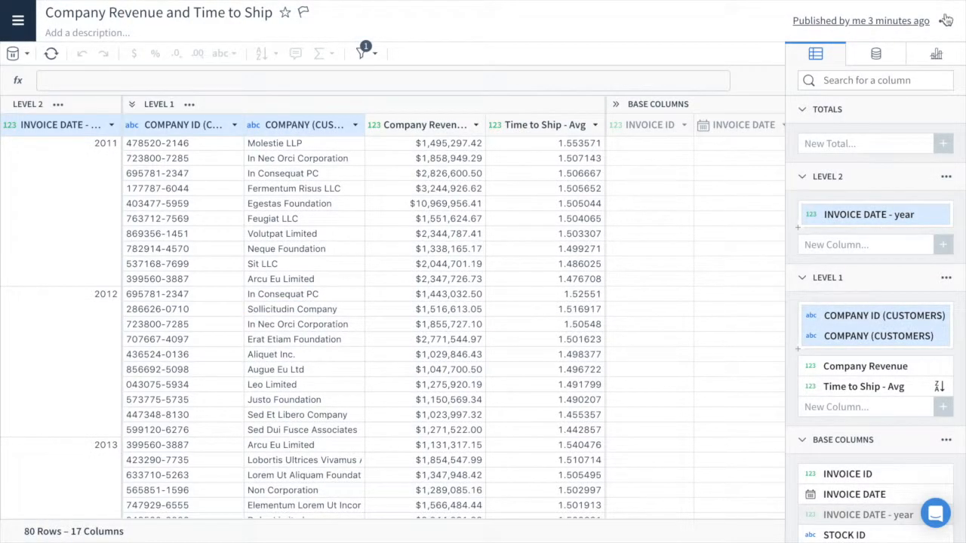
Open the Schedule Manager for the published Company Revenue and Time to Ship worksheet
left_click(945, 21)
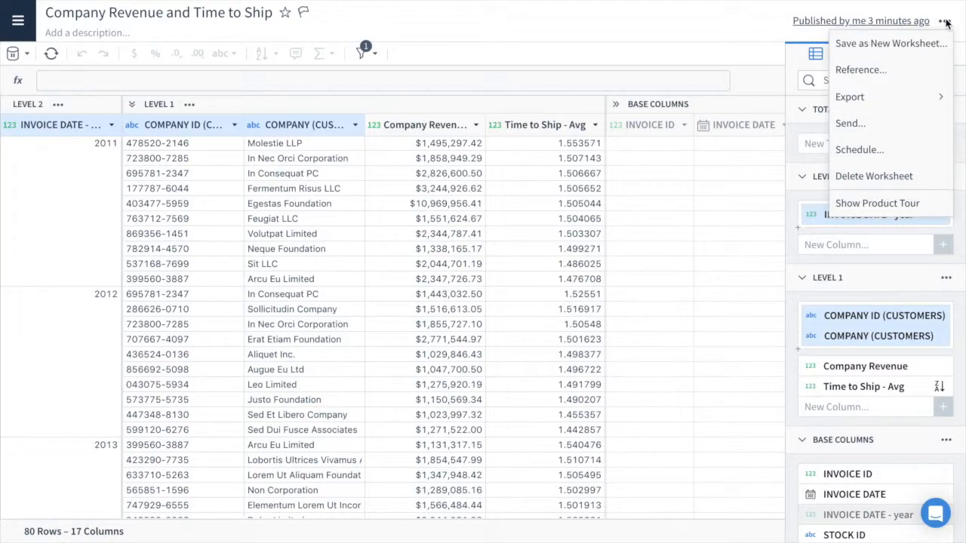
mouse_move(918, 134)
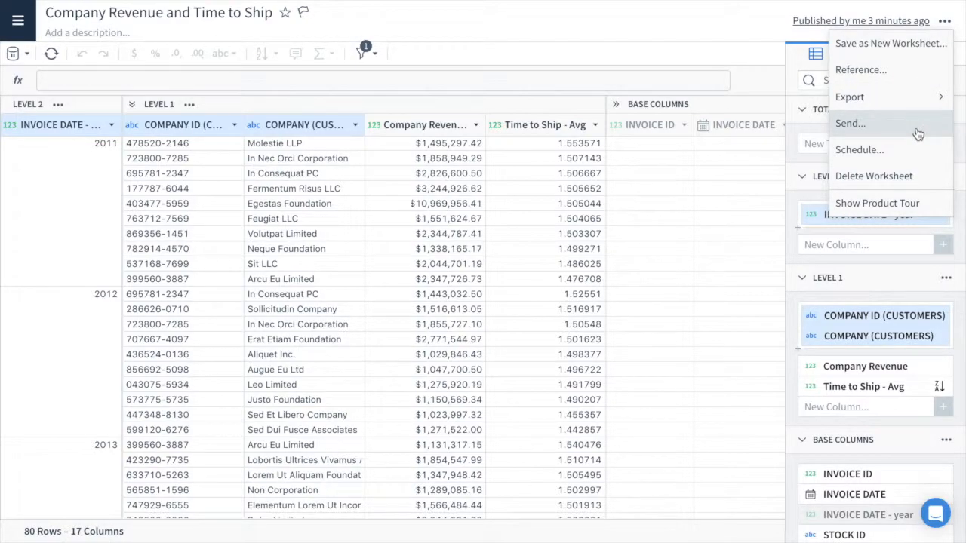
mouse_move(859, 150)
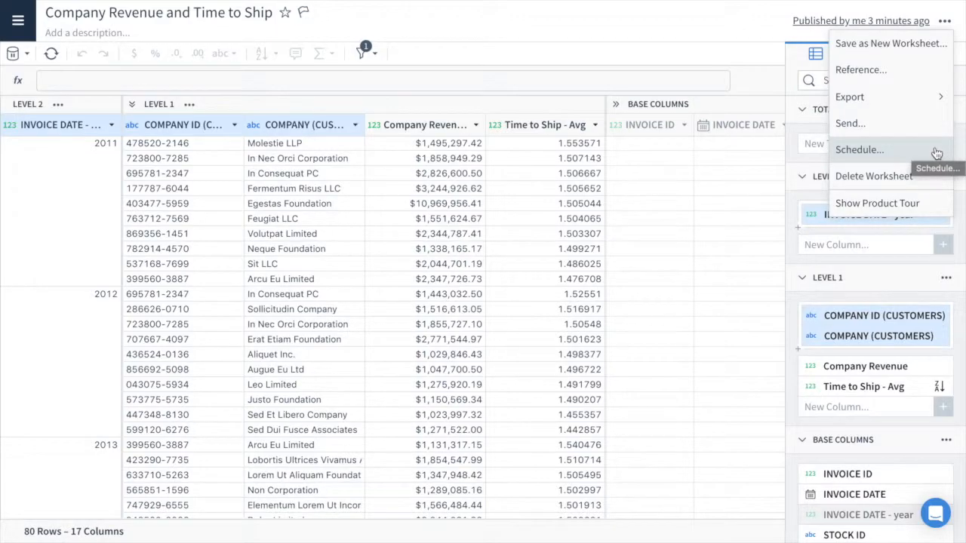
left_click(859, 150)
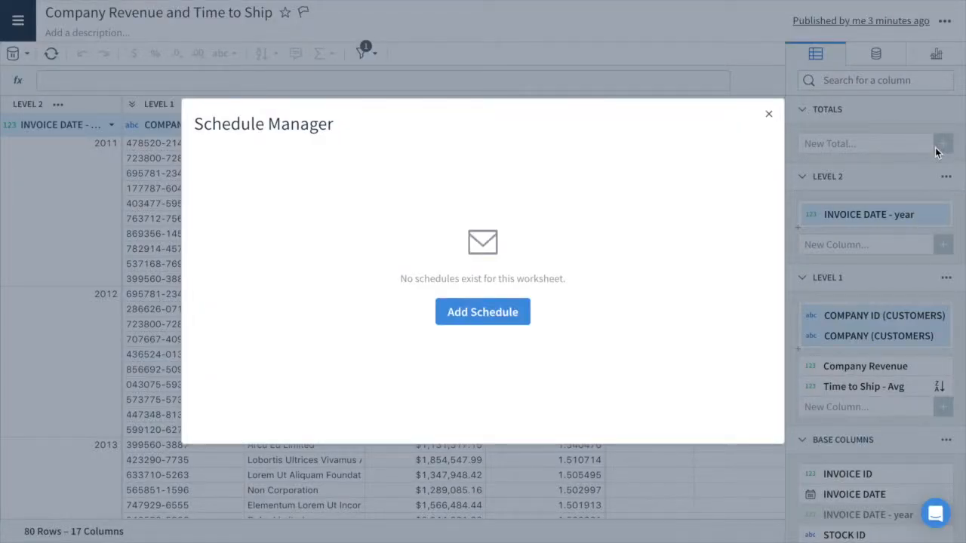
Add a new 9 AM email schedule, limiting delivery days to Monday, Tuesday and Wednesday
left_click(483, 312)
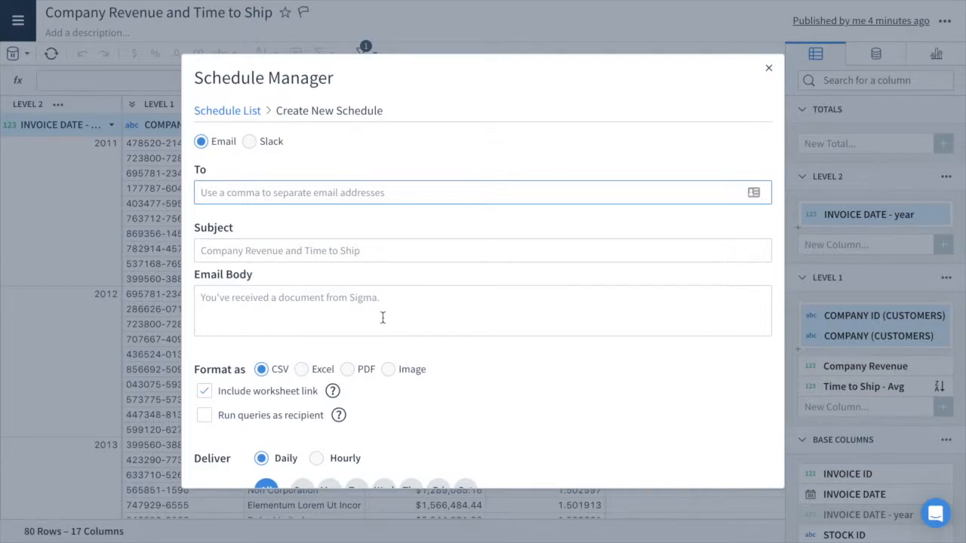
scroll("down", 3)
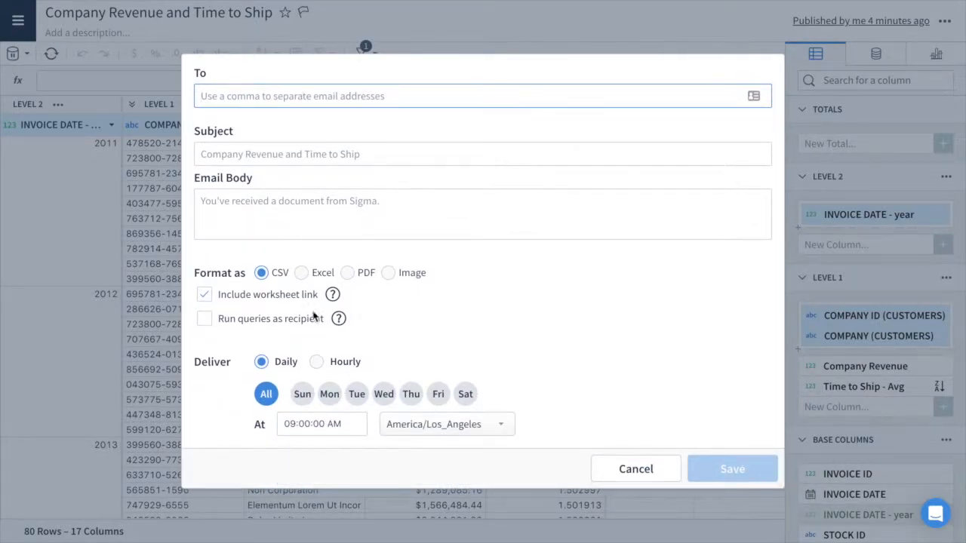
mouse_move(401, 292)
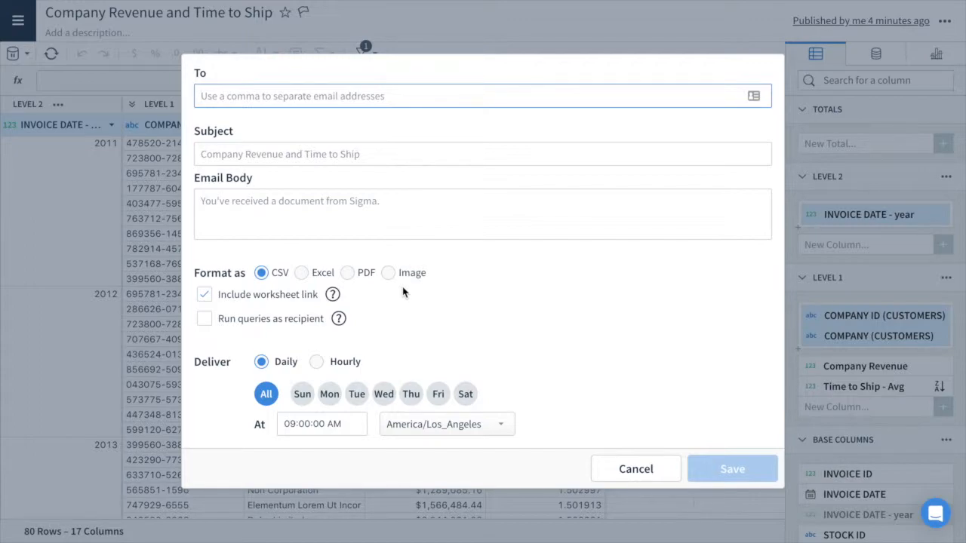
mouse_move(333, 295)
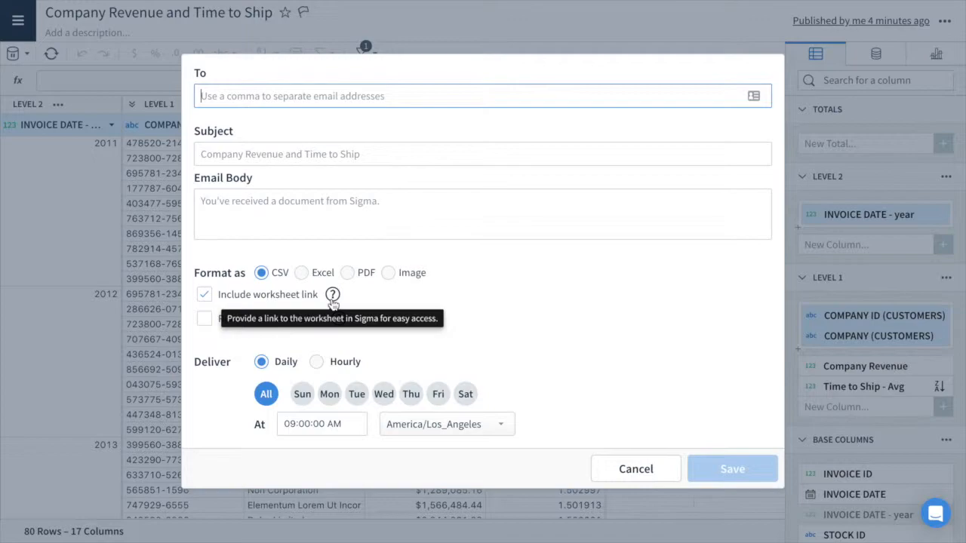
mouse_move(427, 308)
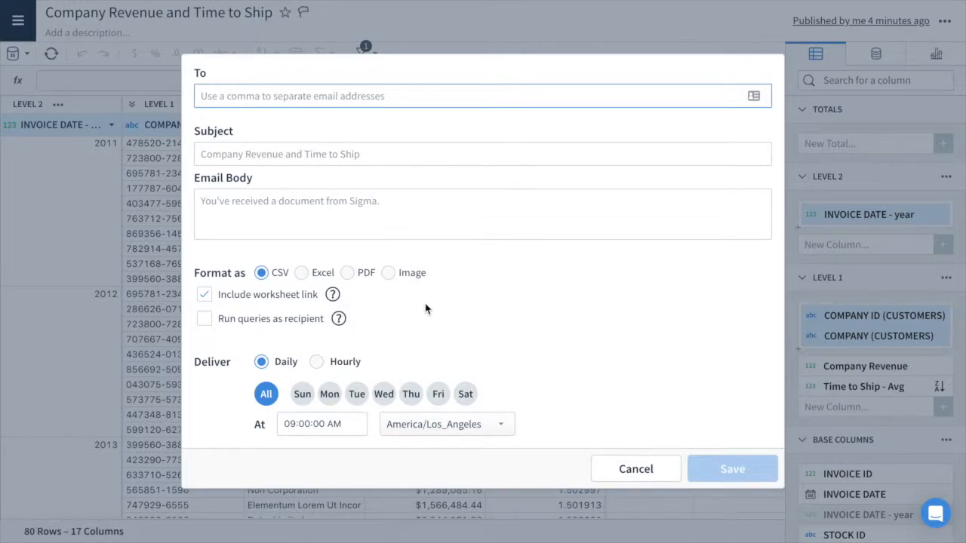
mouse_move(277, 379)
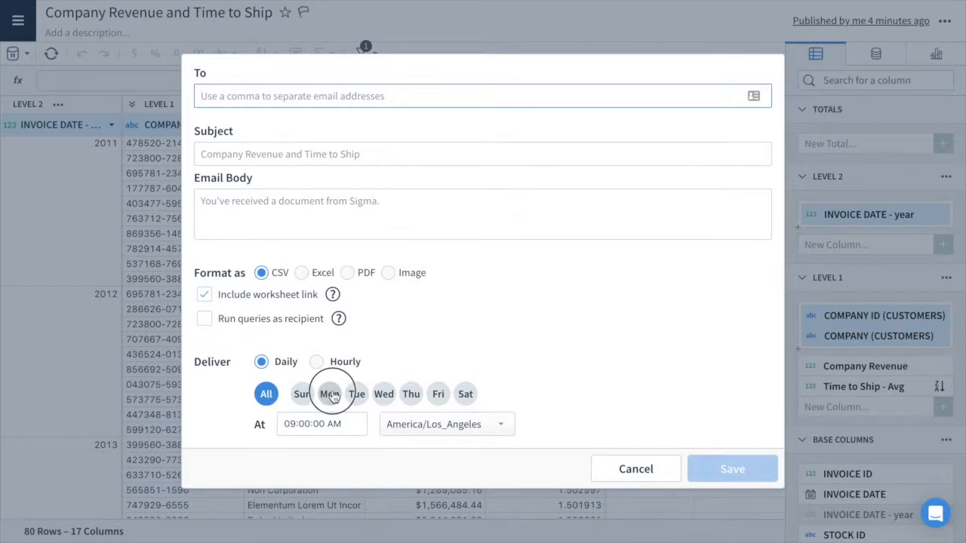
left_click(329, 393)
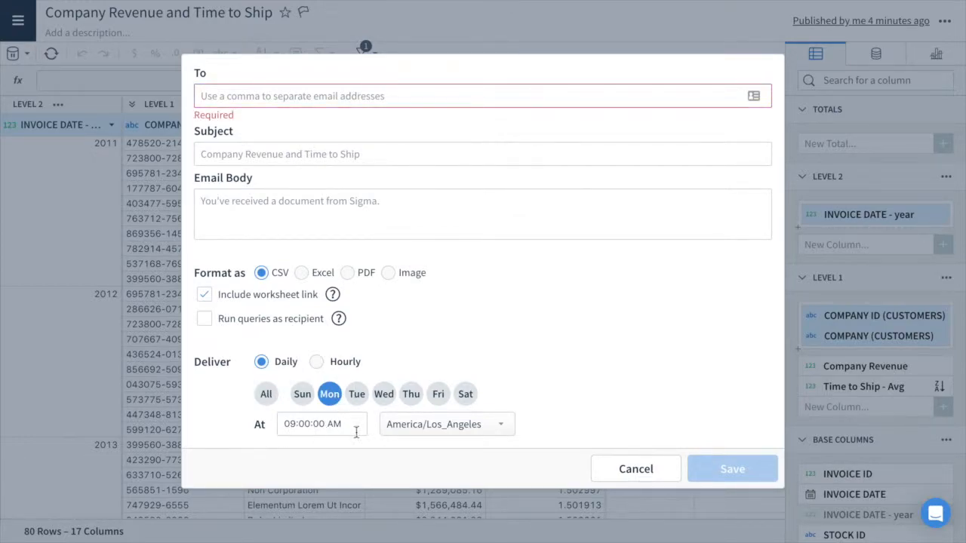
mouse_move(272, 370)
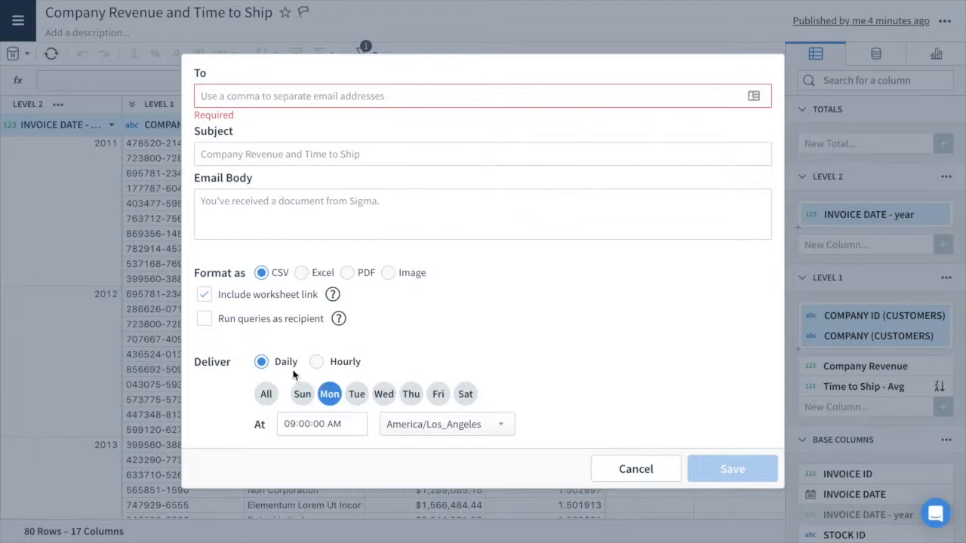
left_click(356, 393)
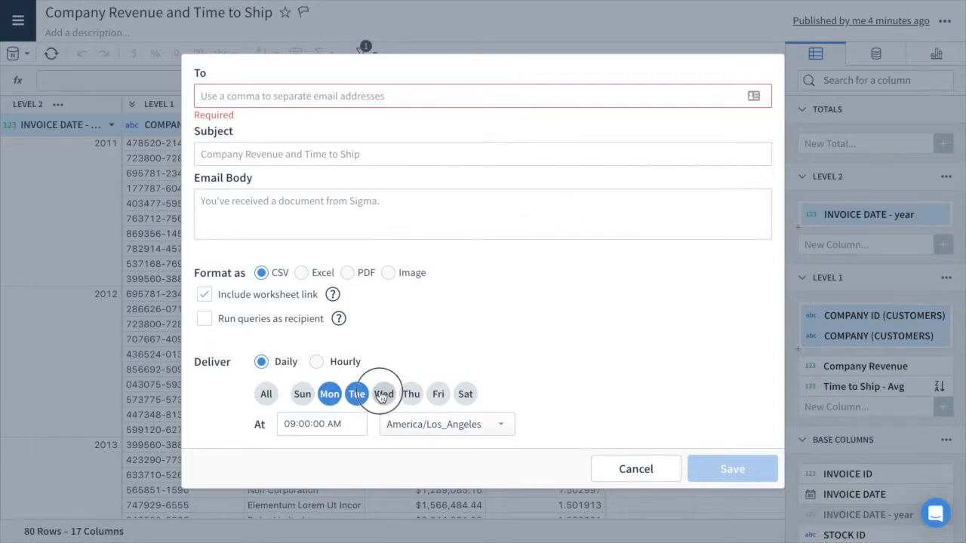
left_click(383, 393)
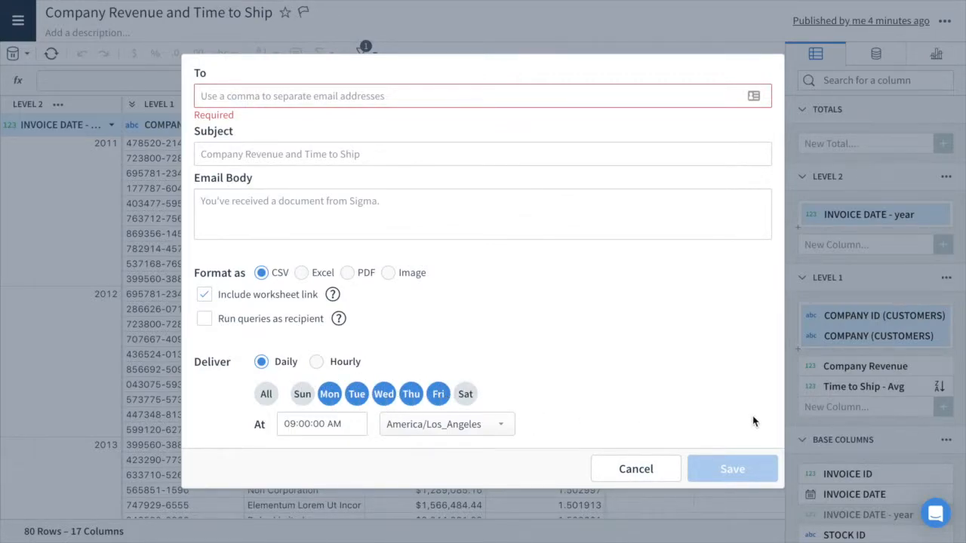